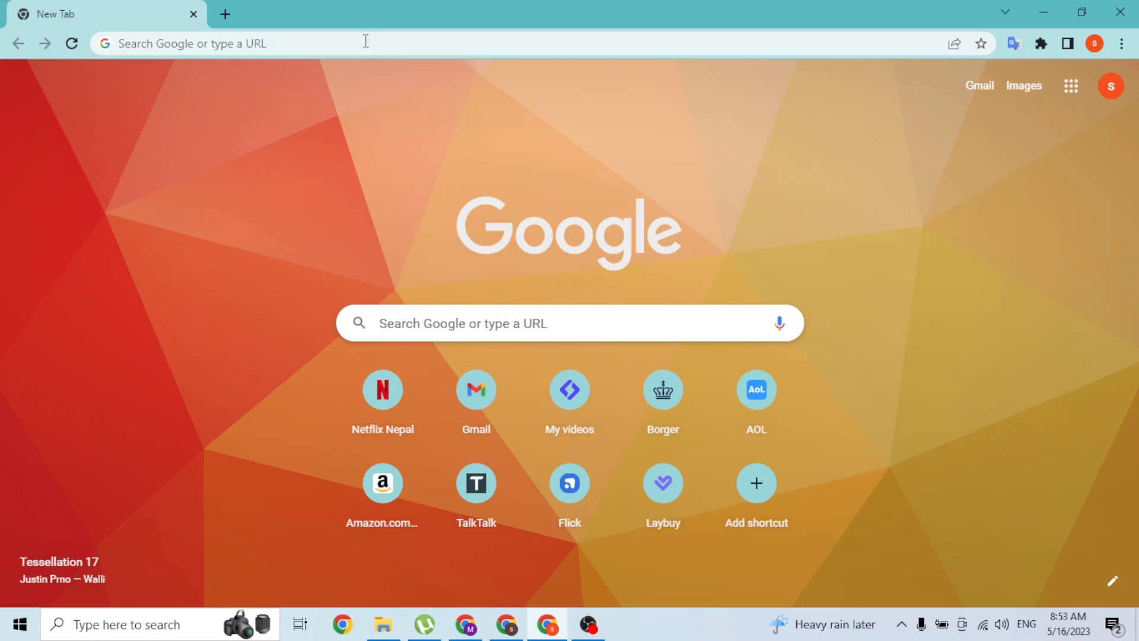
- Open the TalkTalk website from the New Tab page shortcut tile
left_click(363, 43)
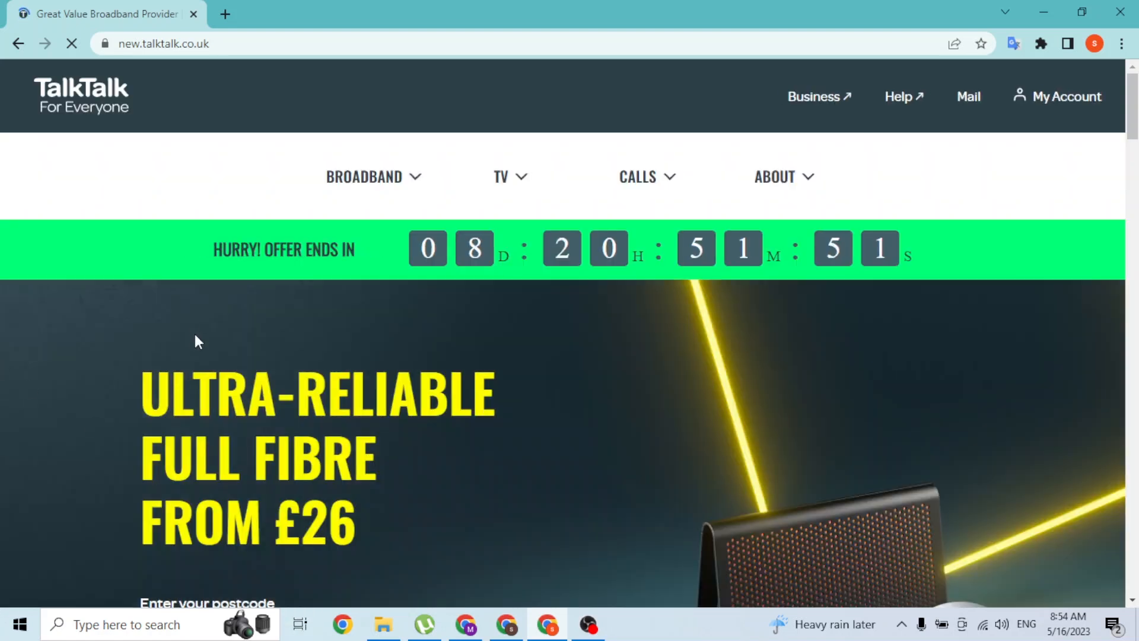
- Go to the TalkTalk Mail sign-in page via the homepage Mail link
scroll("down", 3)
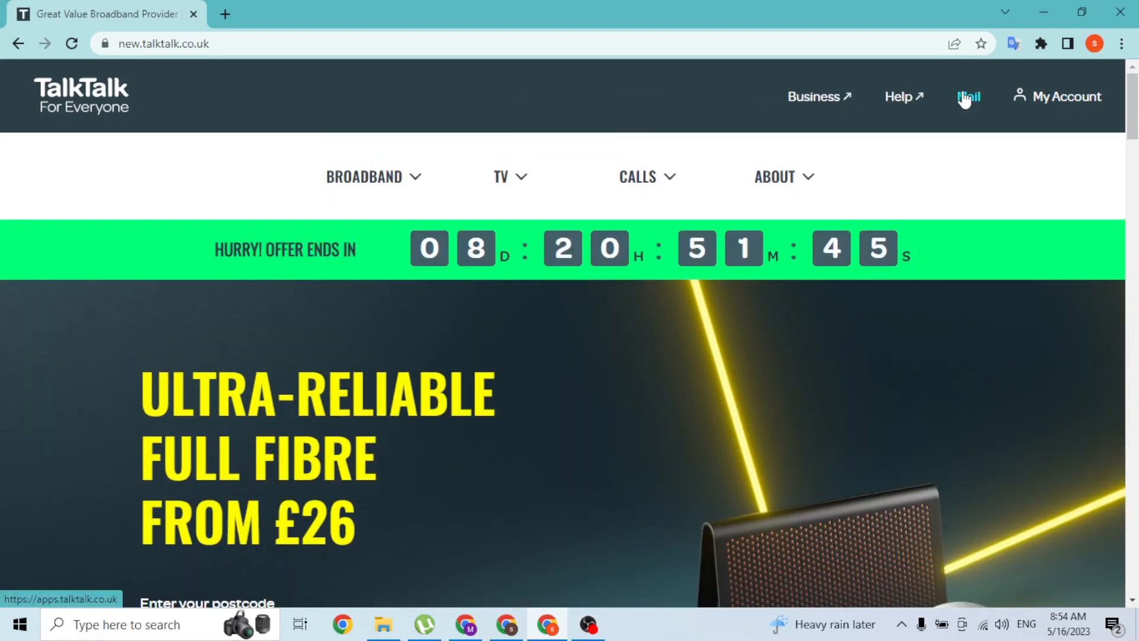
mouse_move(979, 121)
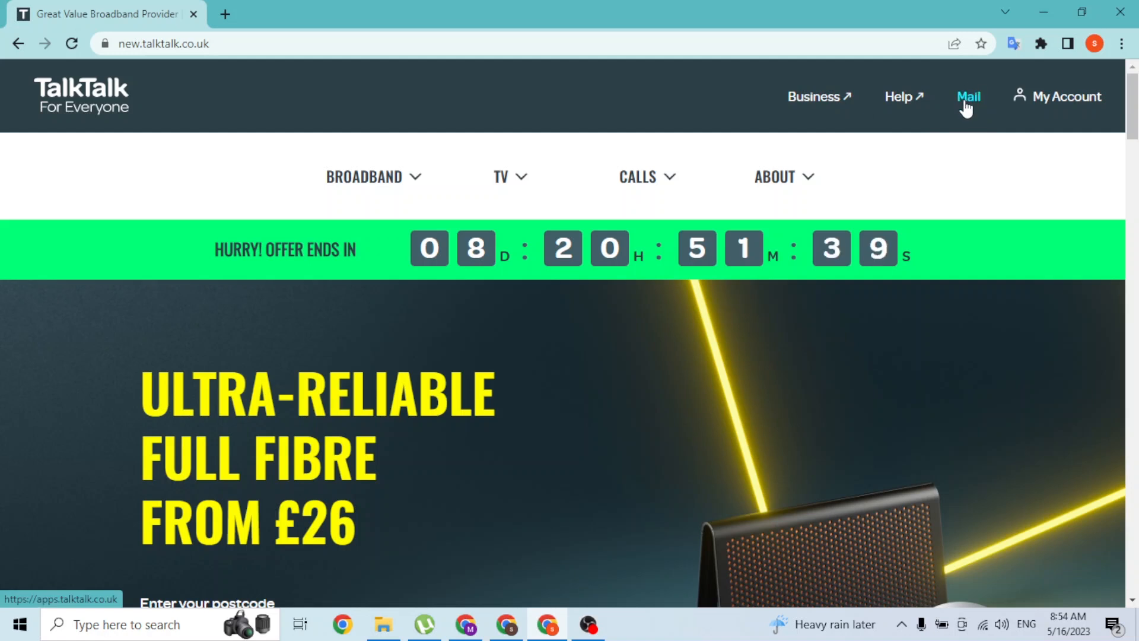
left_click(968, 96)
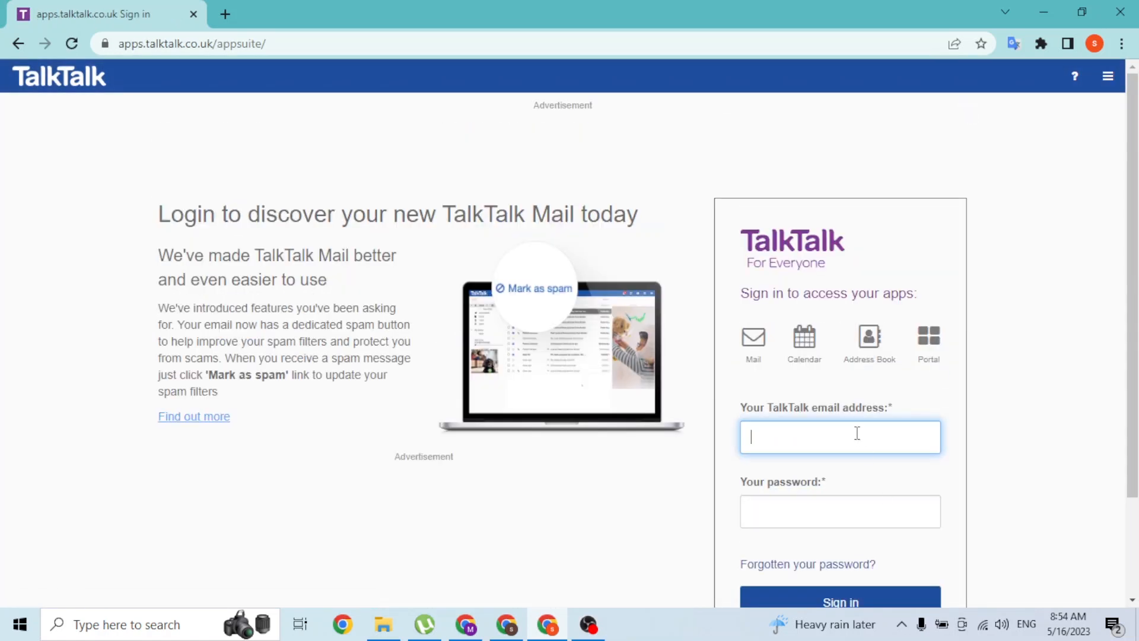
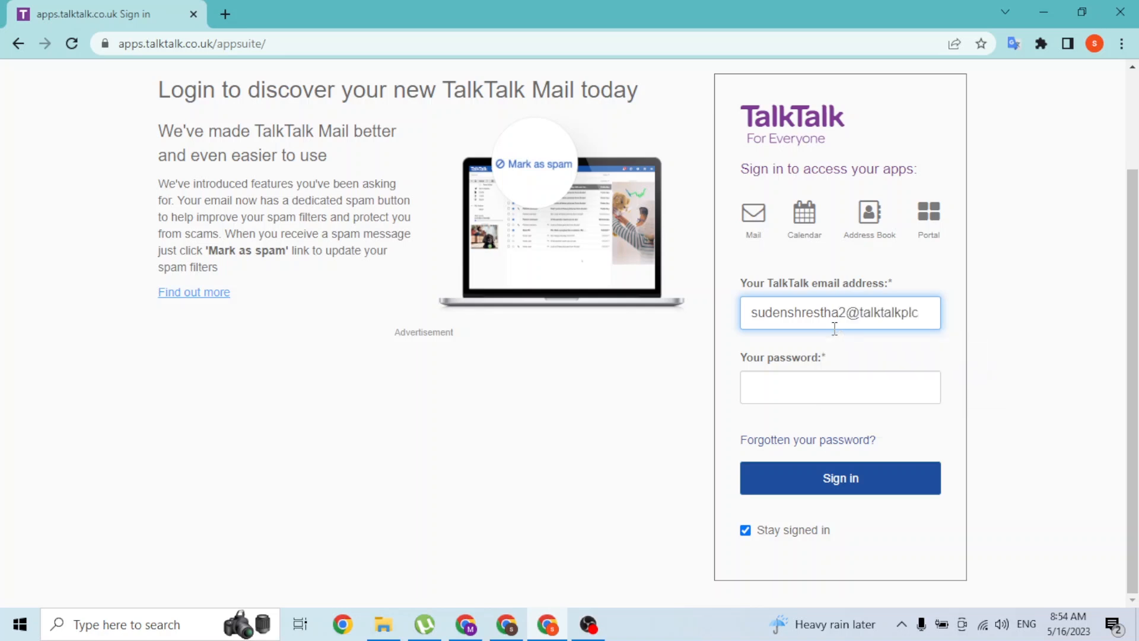
- Enter the TalkTalk email address on the sign-in form and move to the password field
left_click(840, 387)
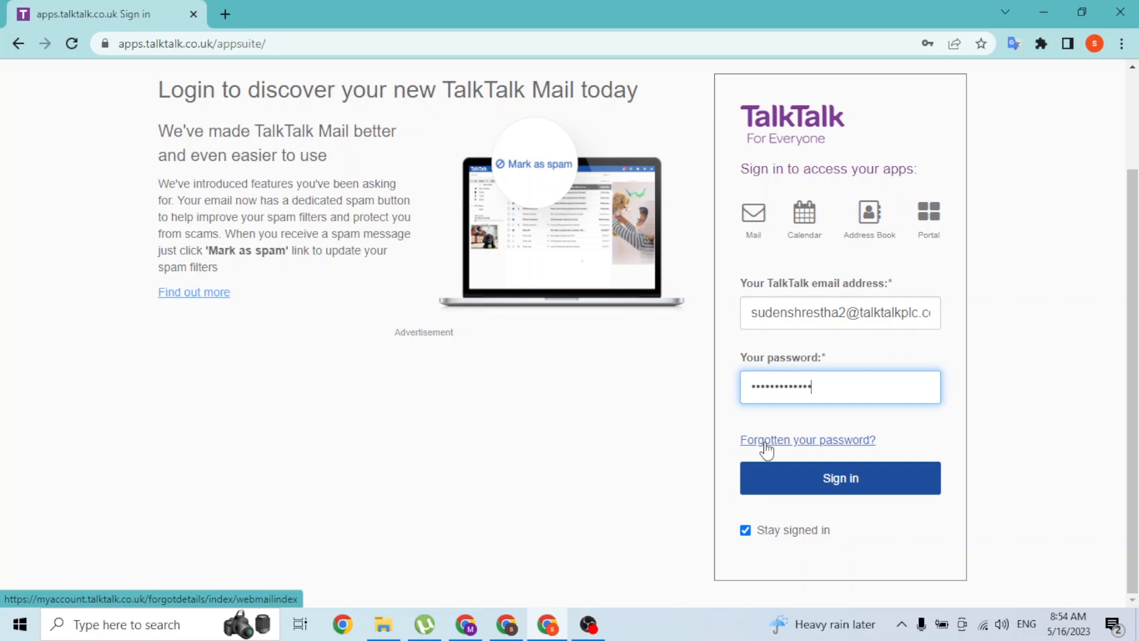
- Return to the email address field to review it with the password entered
left_click(840, 312)
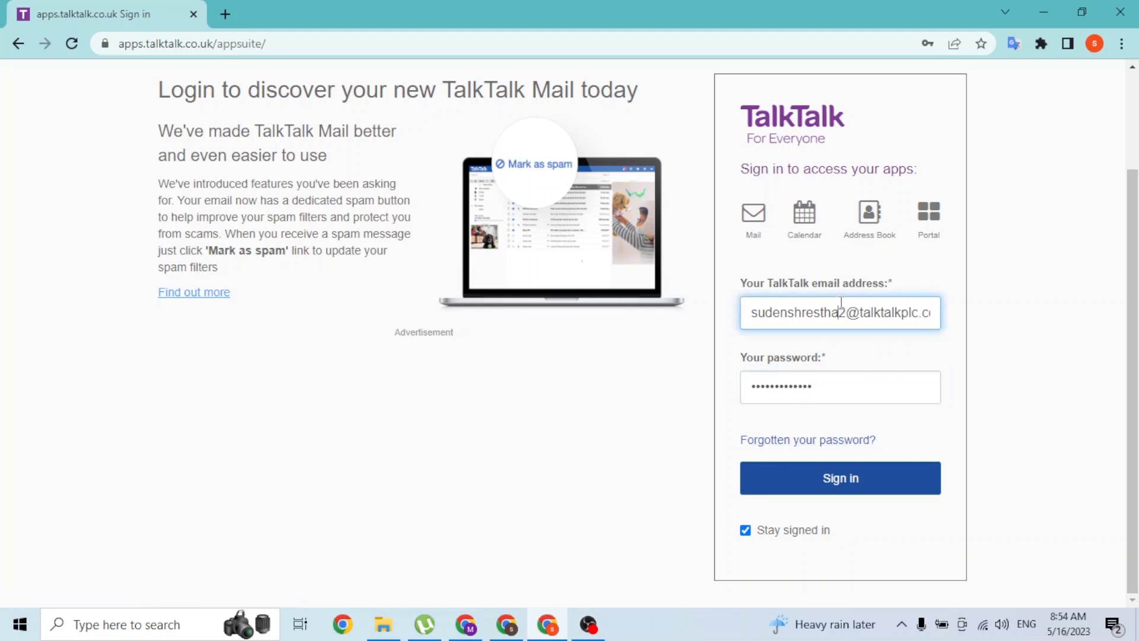